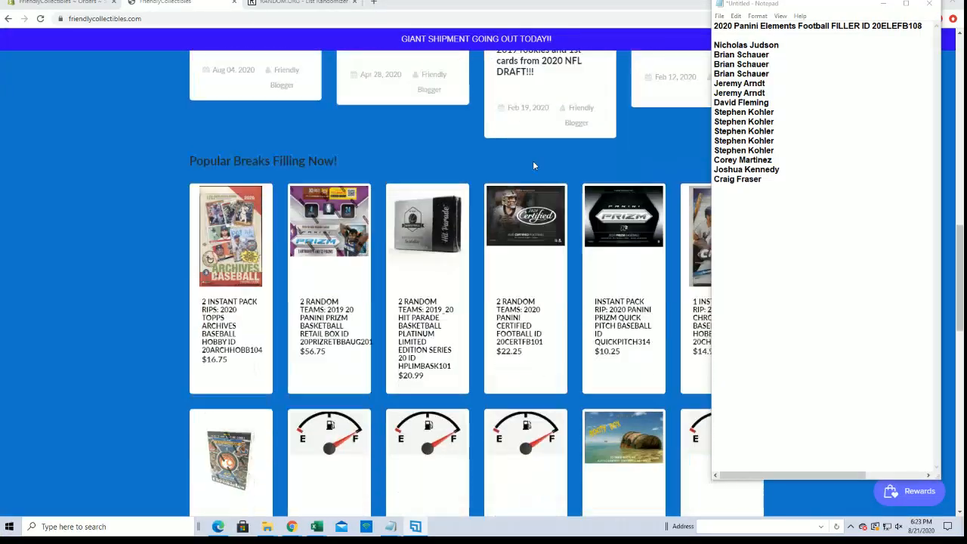
- Scroll Popular Breaks to reach the 2 Random Teams 2020 Panini Elements Football break page
scroll("down", 3)
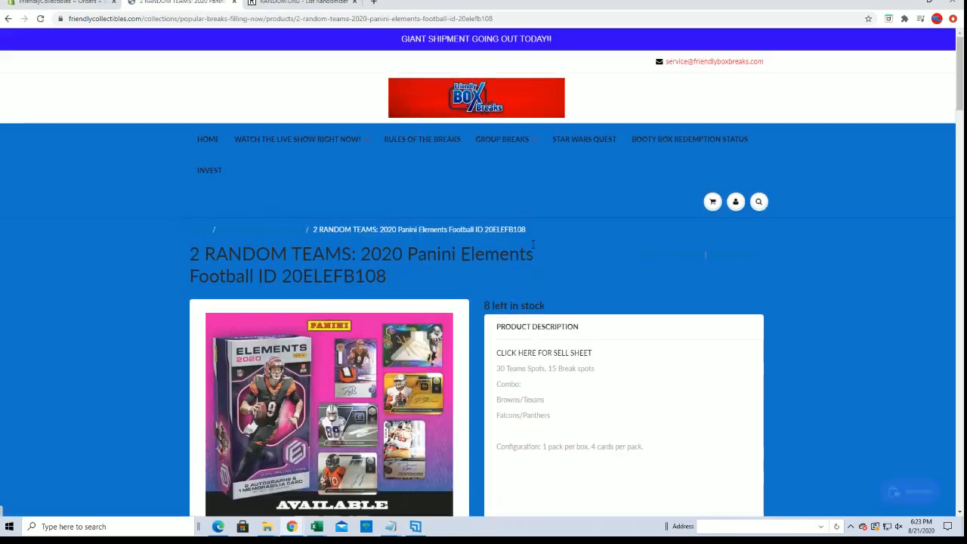
scroll("down", 3)
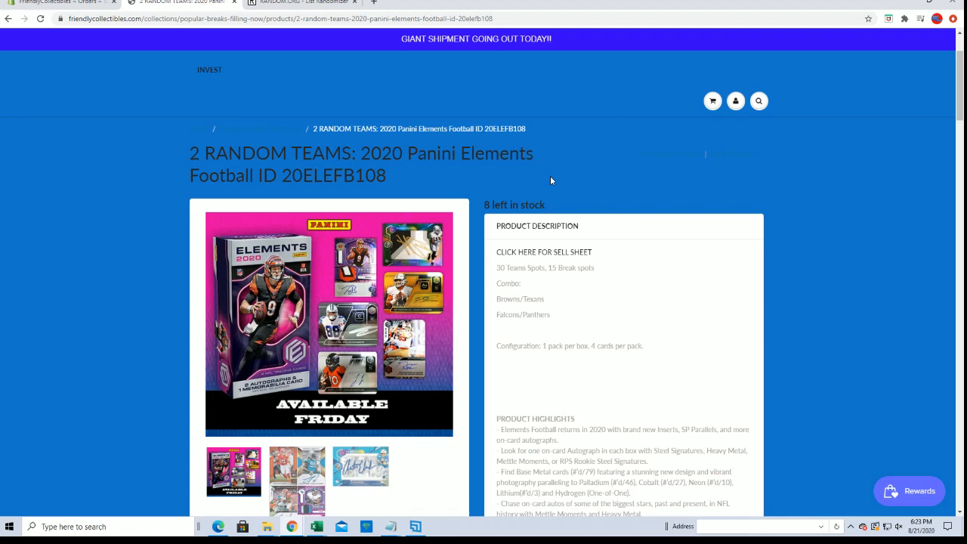
left_click(302, 2)
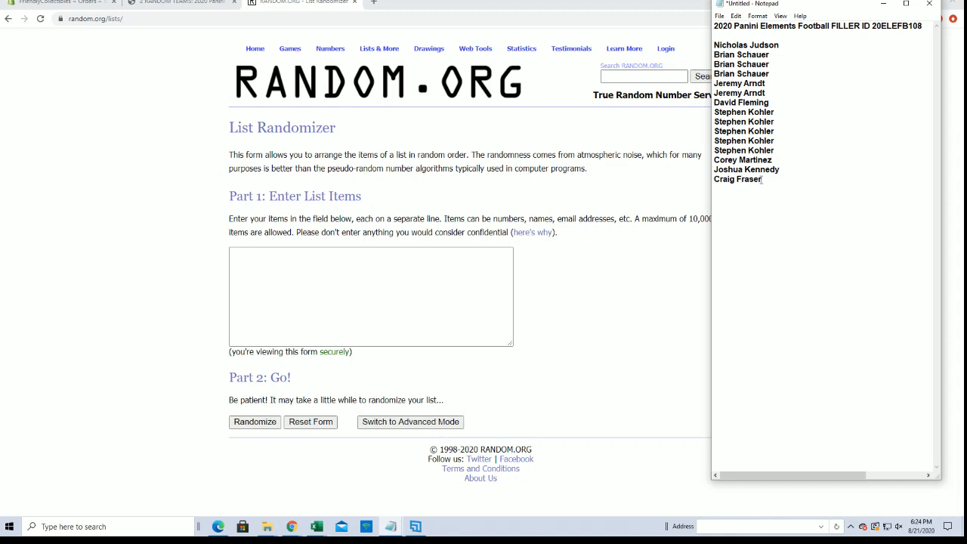
right_click(785, 91)
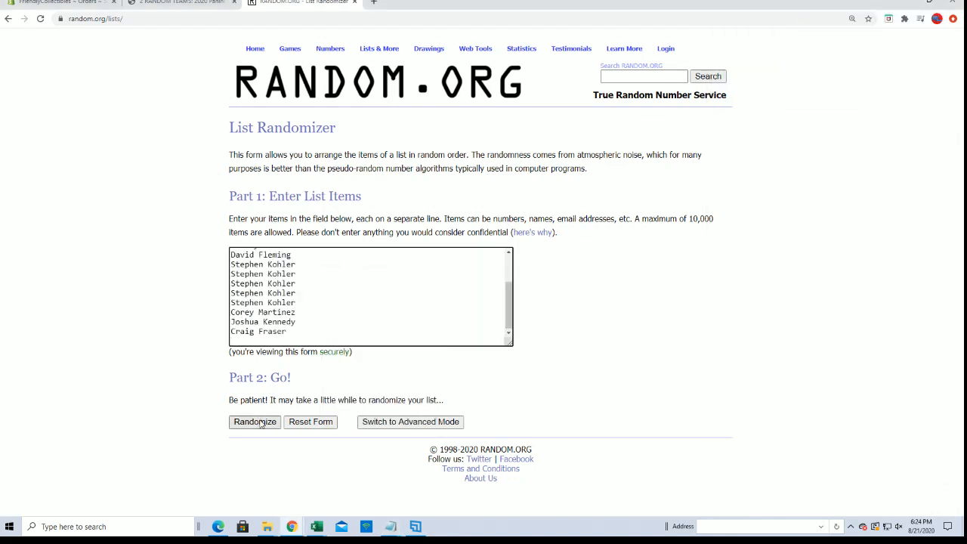
left_click(253, 421)
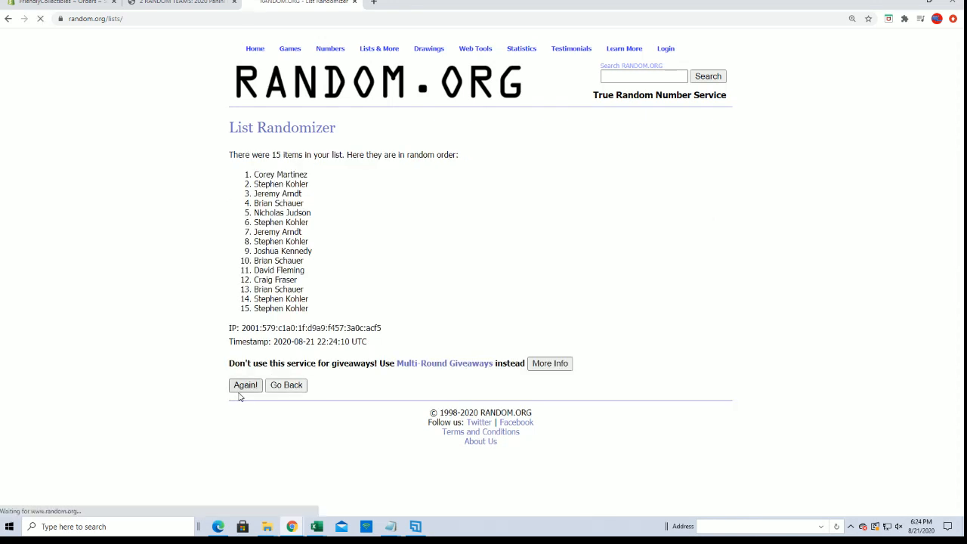
left_click(245, 384)
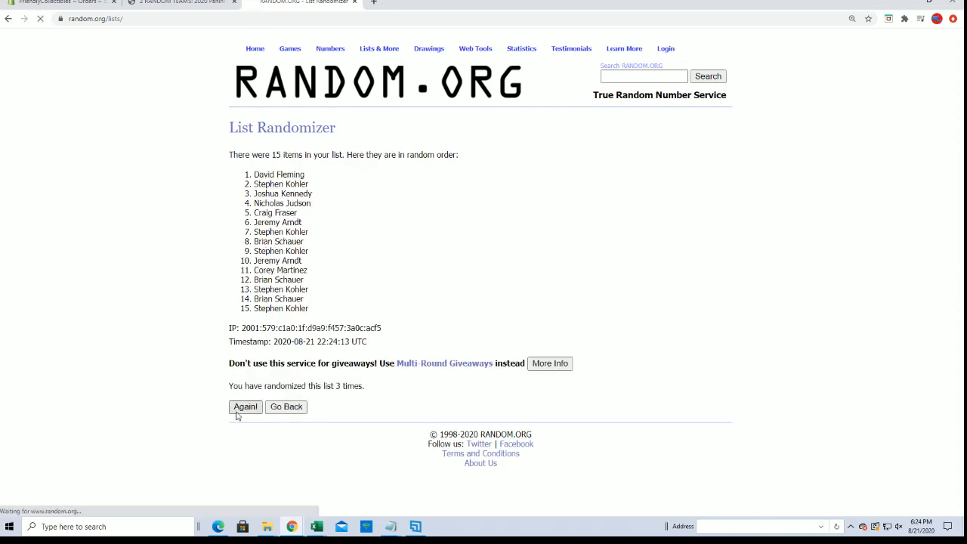
left_click(245, 406)
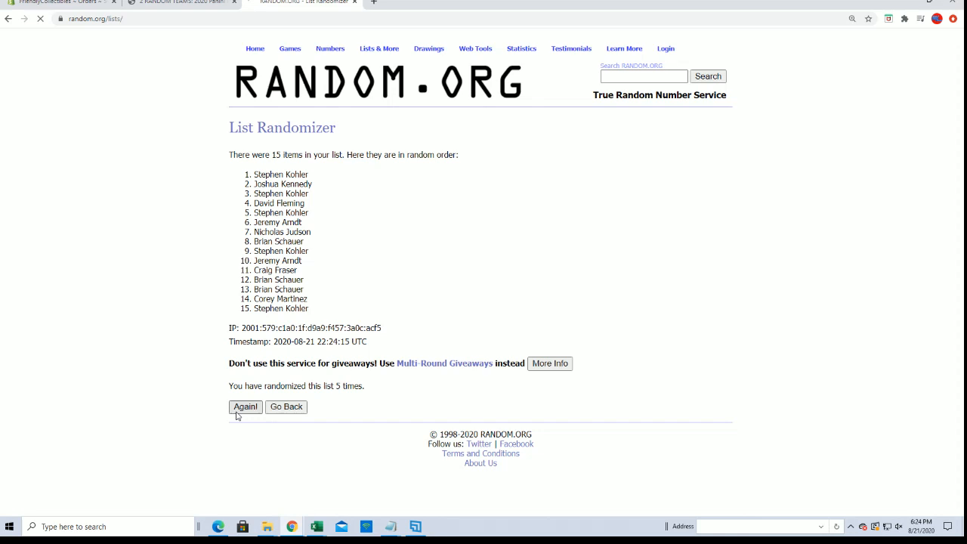
left_click(245, 406)
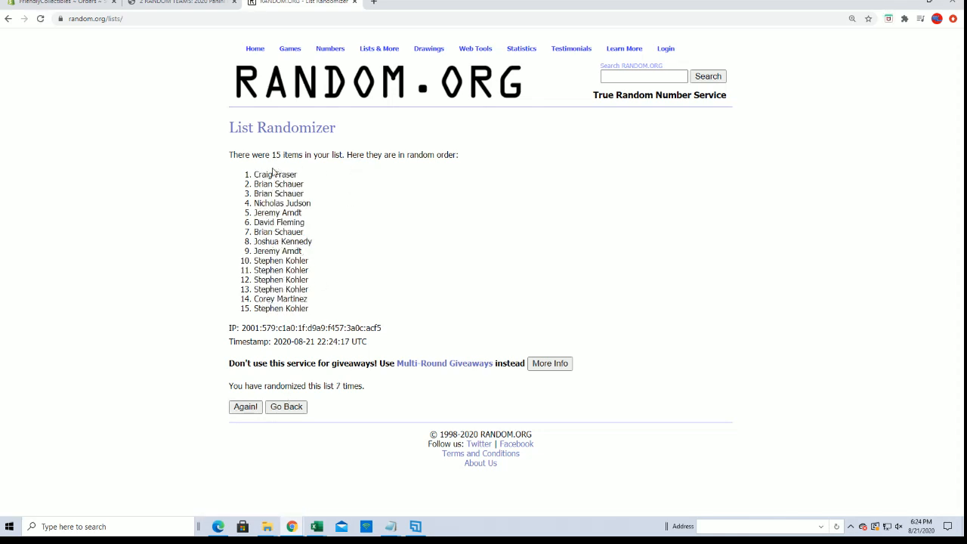
left_click_drag(259, 175, 304, 193)
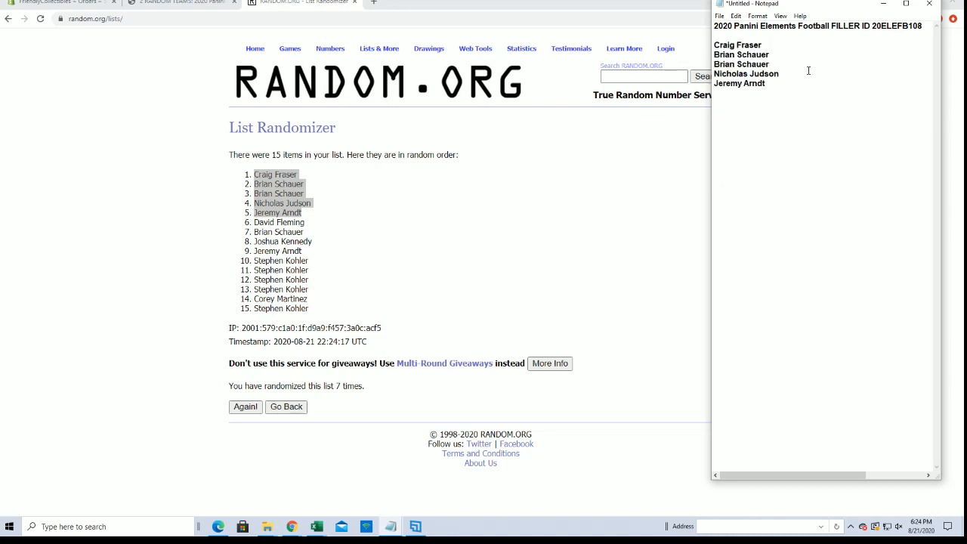
mouse_move(801, 112)
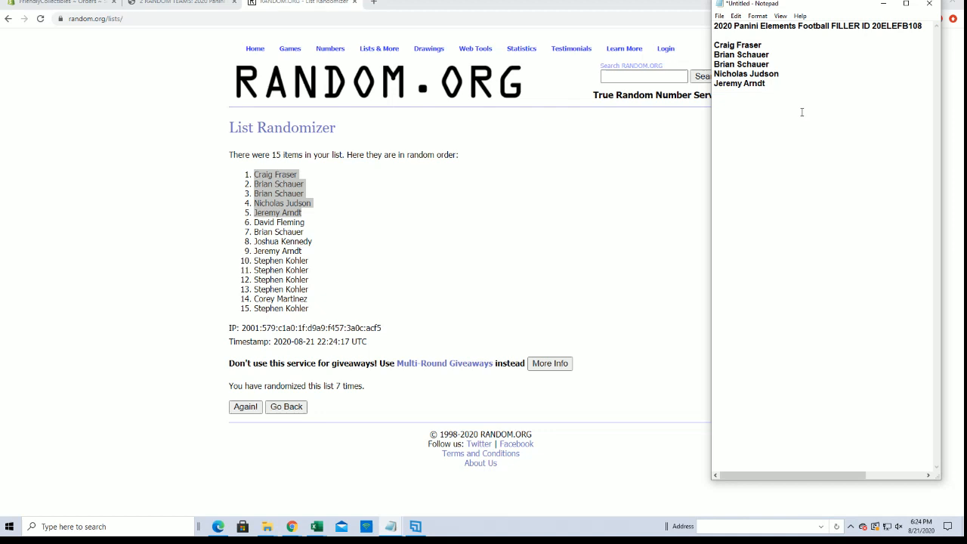